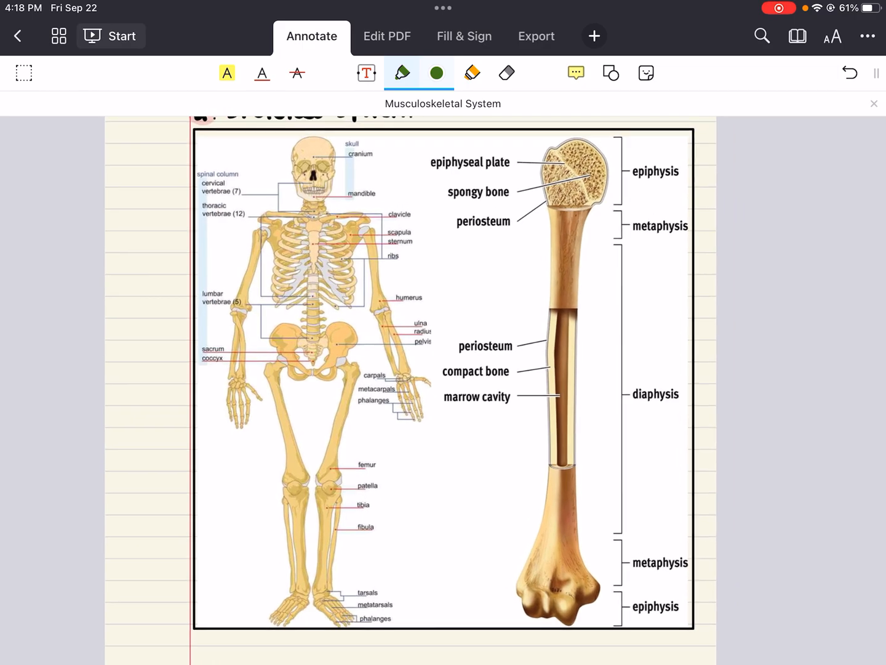
Scroll down the long bone diagram to circle its epiphysis, metaphysis and diaphysis labels.
scroll("down", 3)
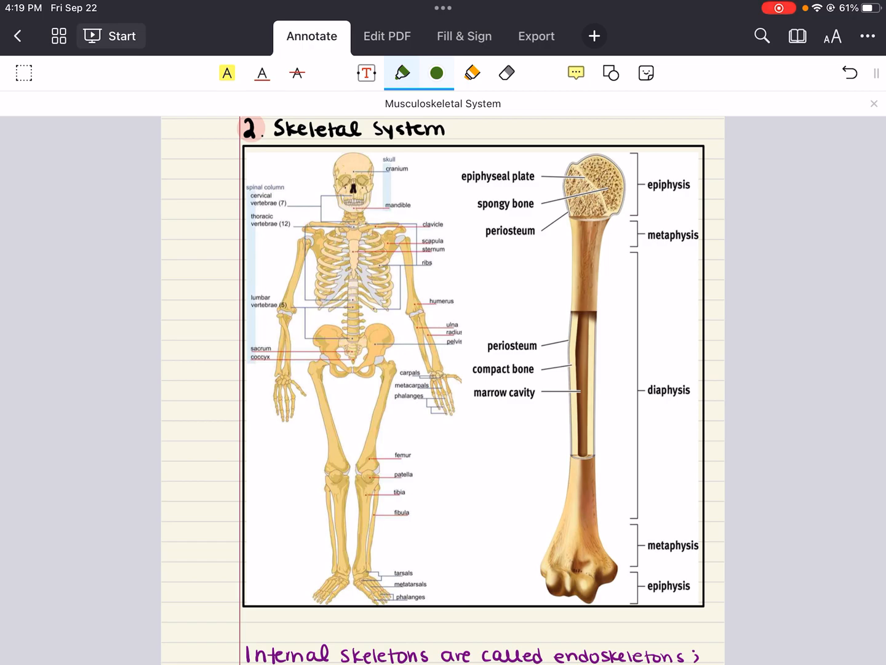
scroll("down", 3)
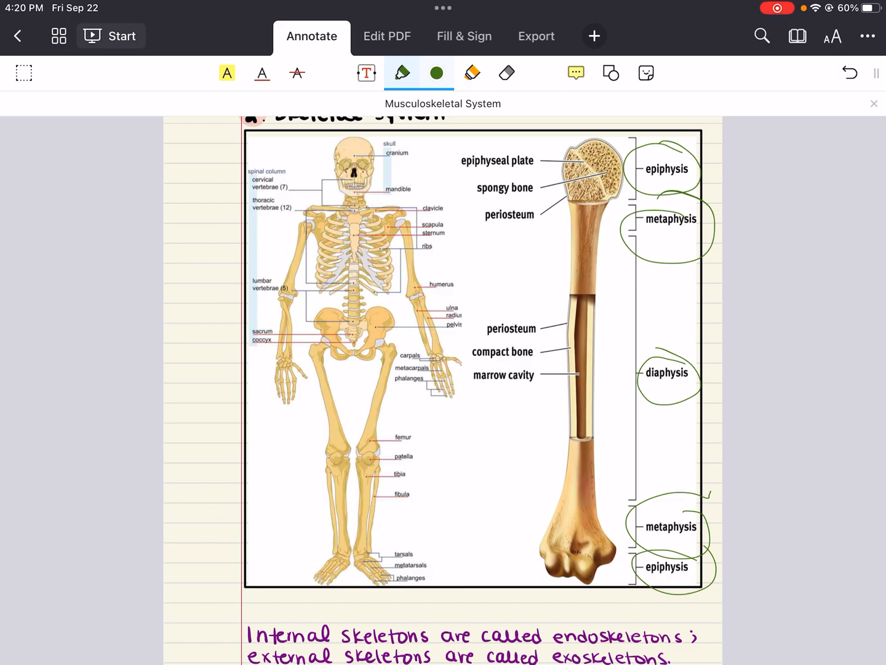
Scroll to page 8's notes on axial and appendicular skeletons and bone types.
scroll("down", 3)
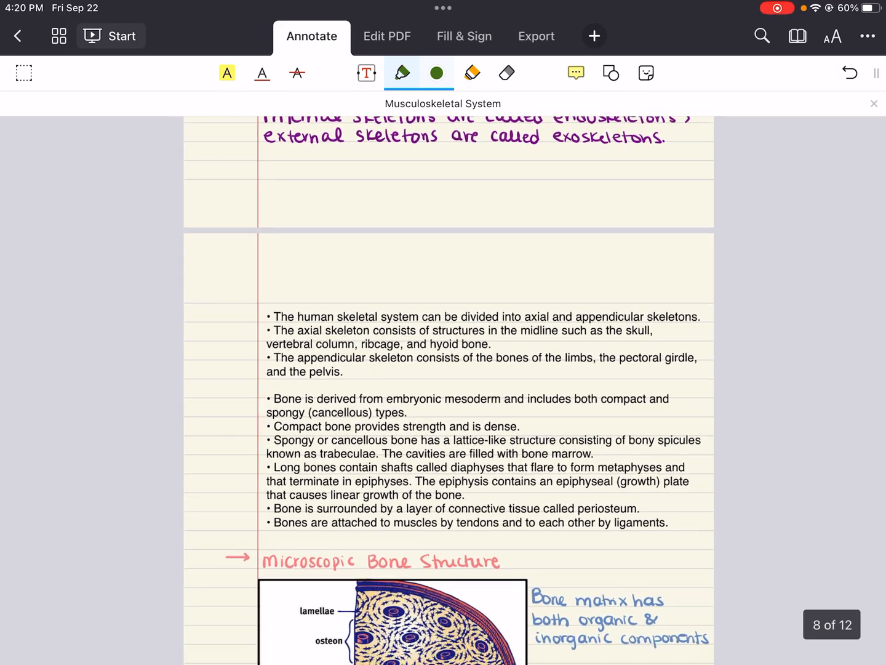
scroll("down", 3)
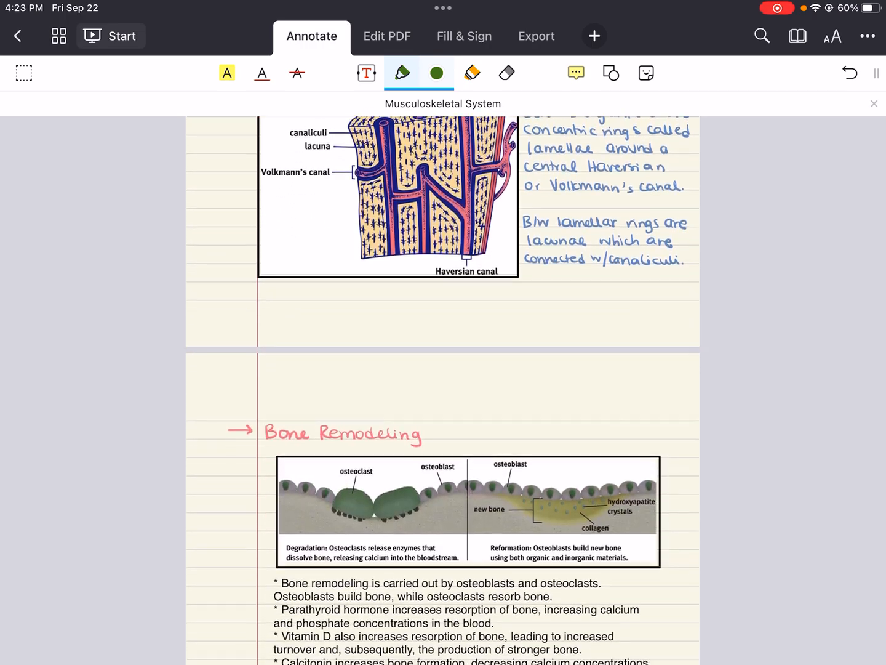
Scroll past Microscopic Bone Structure toward the Bone Remodeling section.
scroll("down", 3)
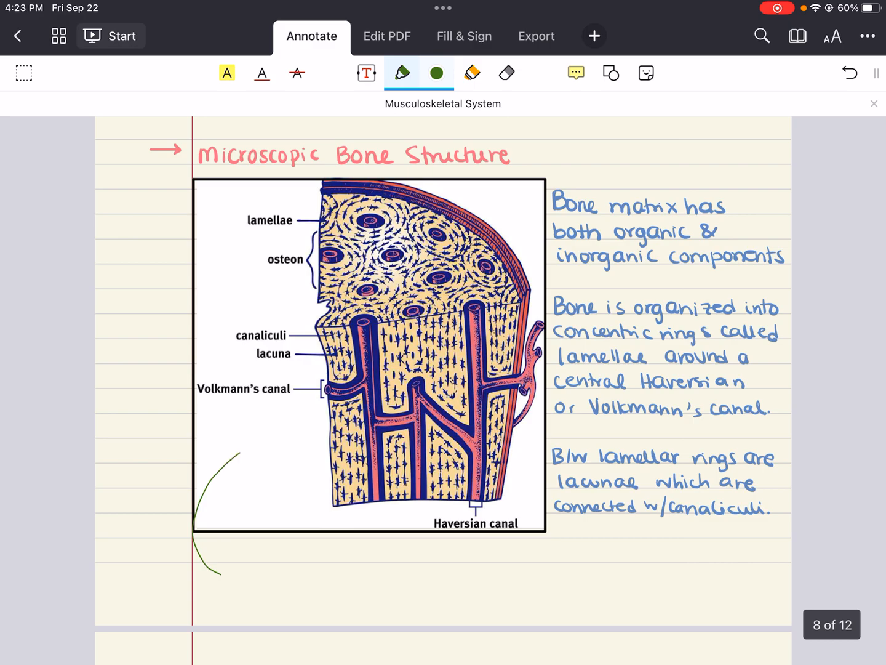
Complete the green curved arrow at the bone diagram and scroll to page 9.
left_click_drag(215, 572, 258, 437)
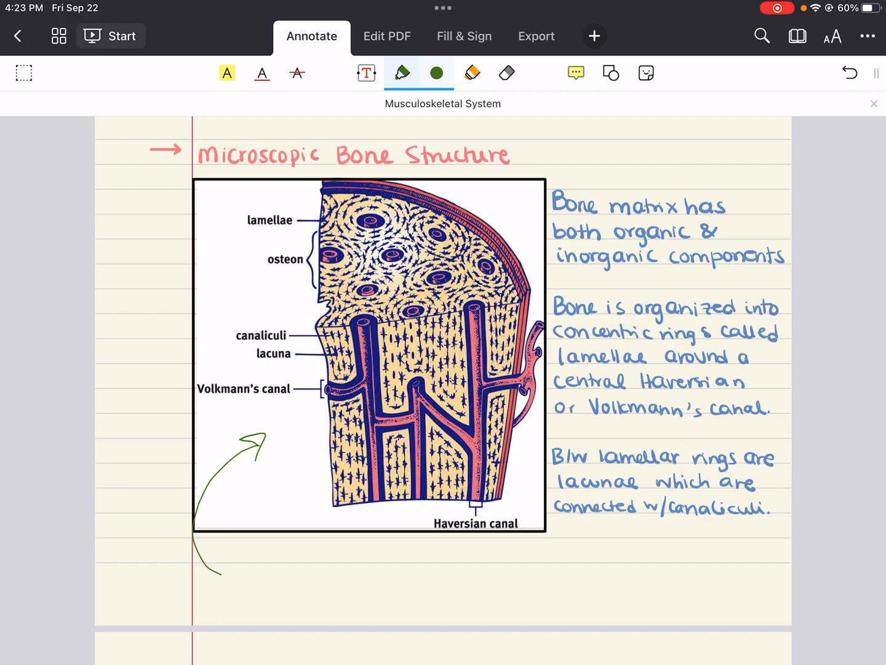
scroll("down", 3)
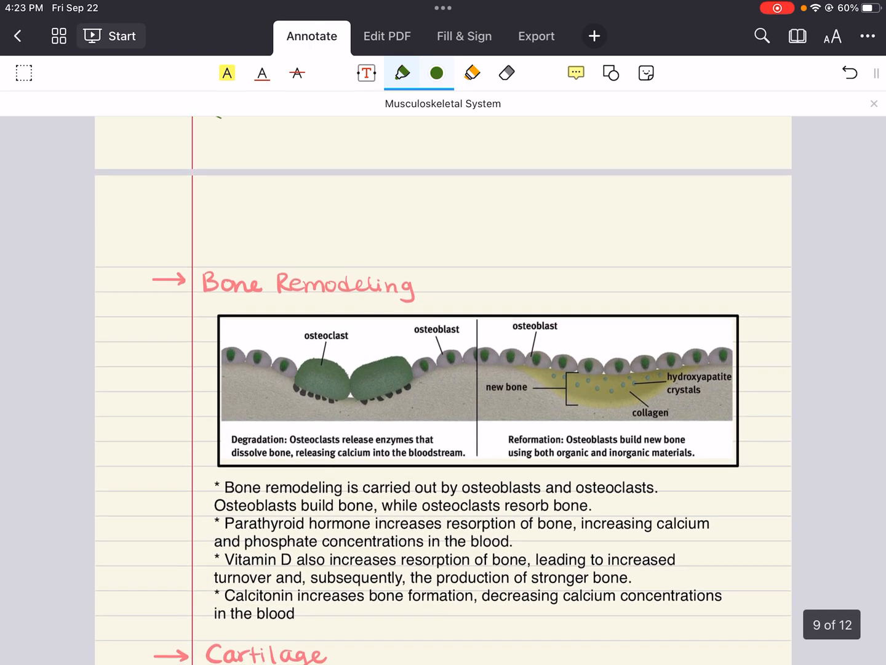
Scroll through Bone Remodeling to the Cartilage heading and joint diagram.
scroll("down", 3)
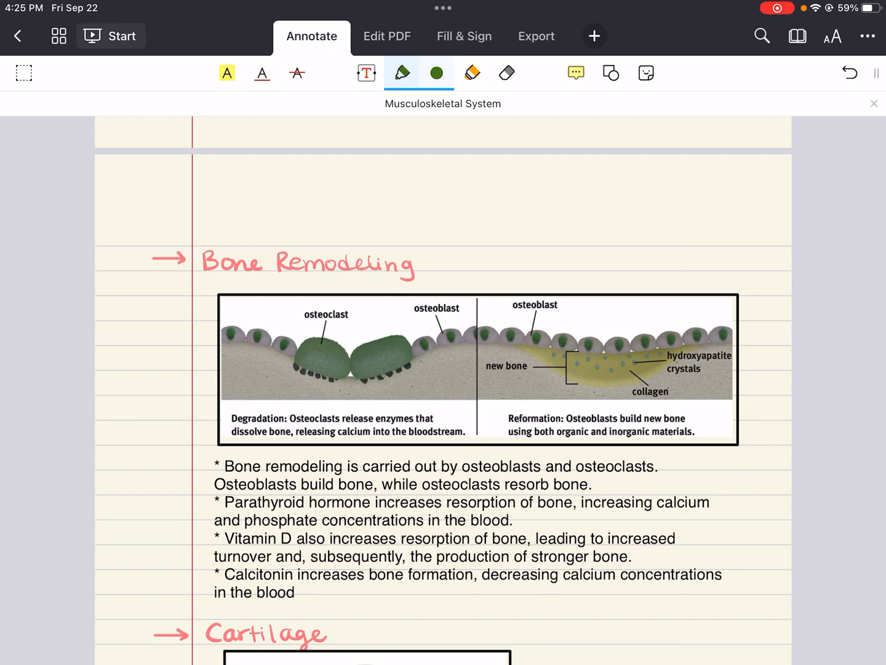
scroll("down", 3)
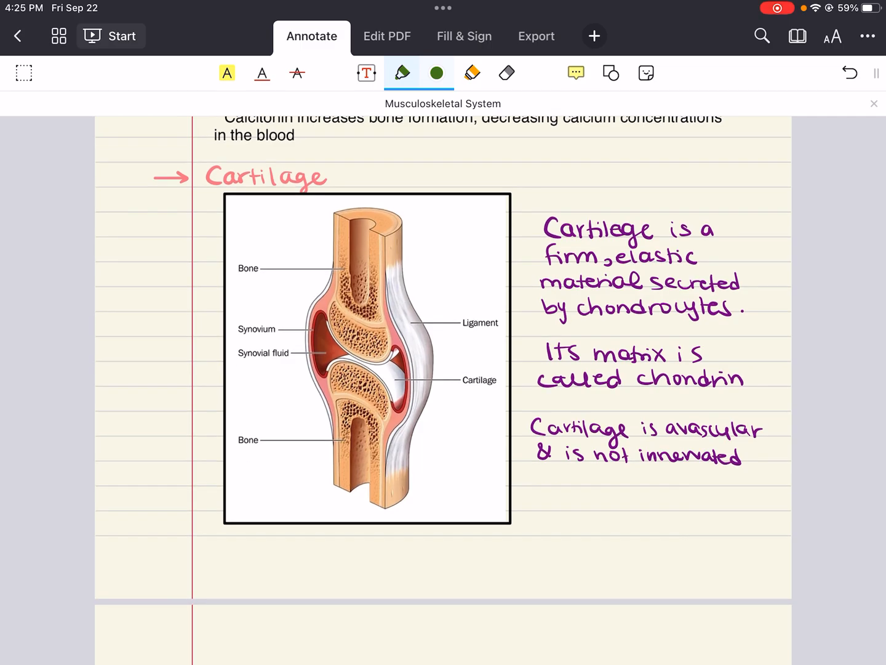